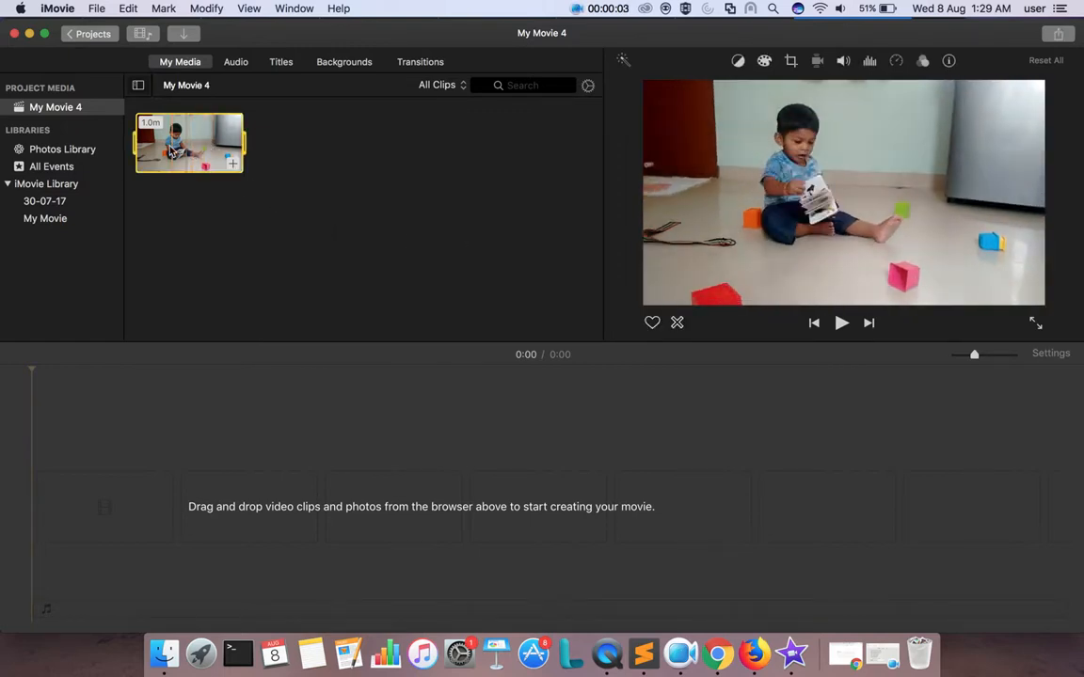
# Add the child-playing video to the timeline and split it at the 10-second point.
pyautogui.moveTo(188, 143); pyautogui.dragTo(358, 507)
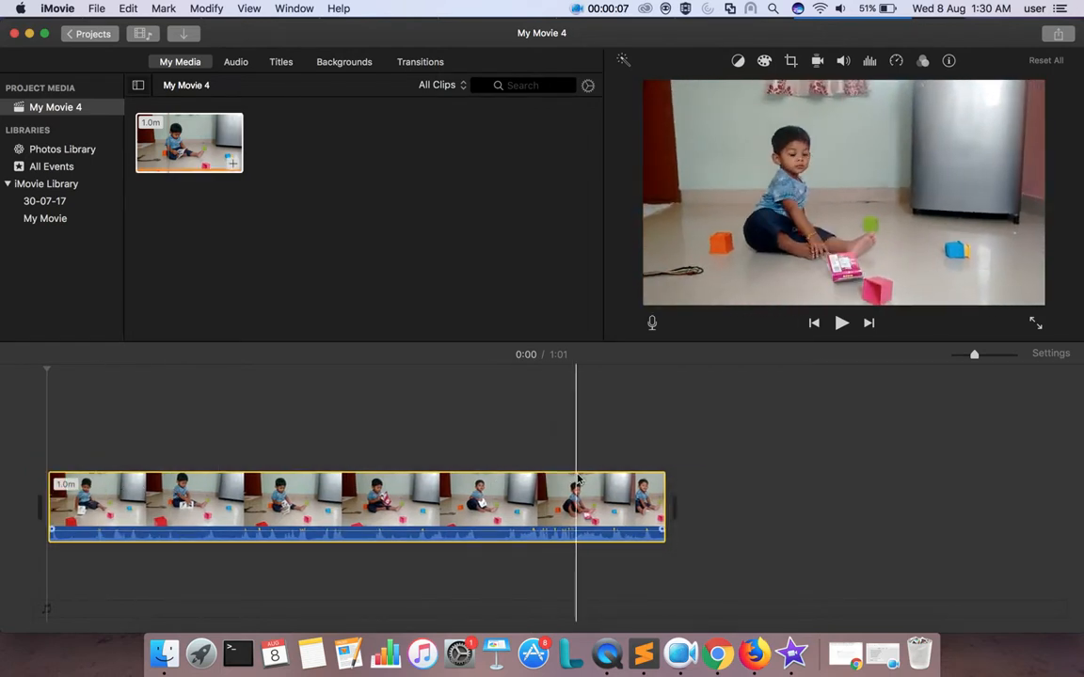
pyautogui.click(565, 504)
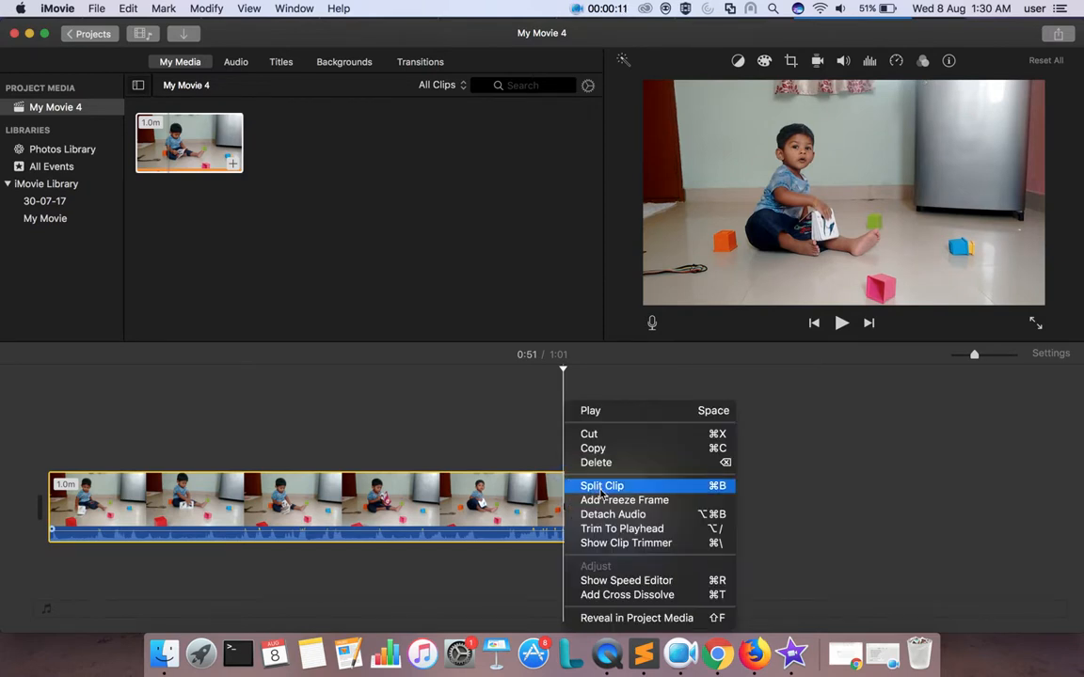
pyautogui.click(600, 486)
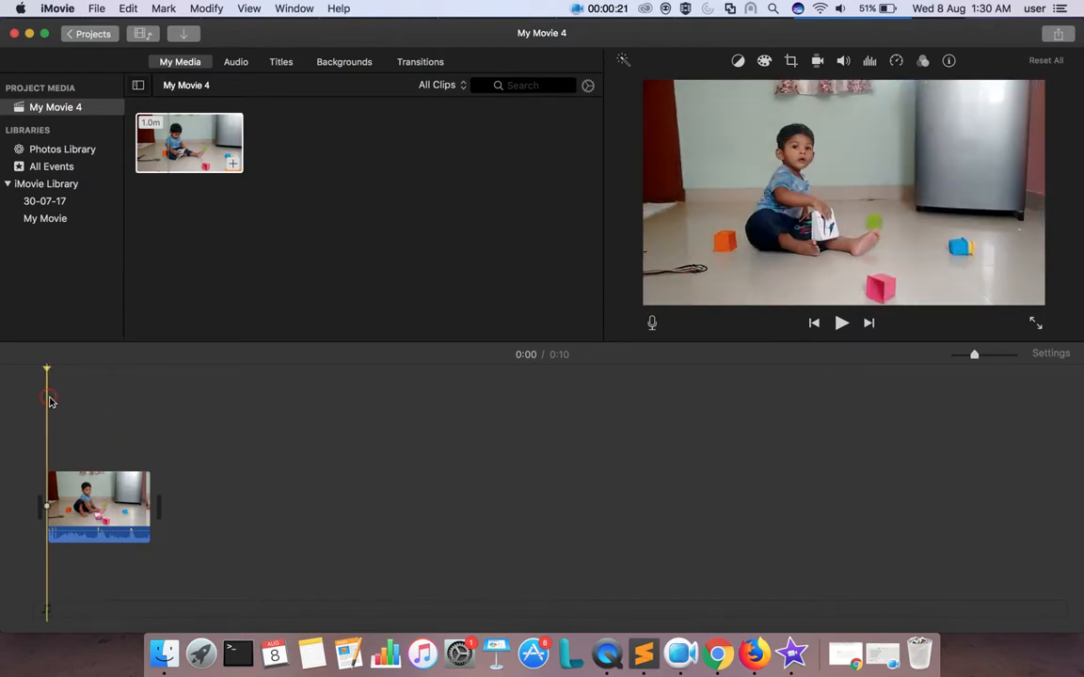
pyautogui.click(841, 323)
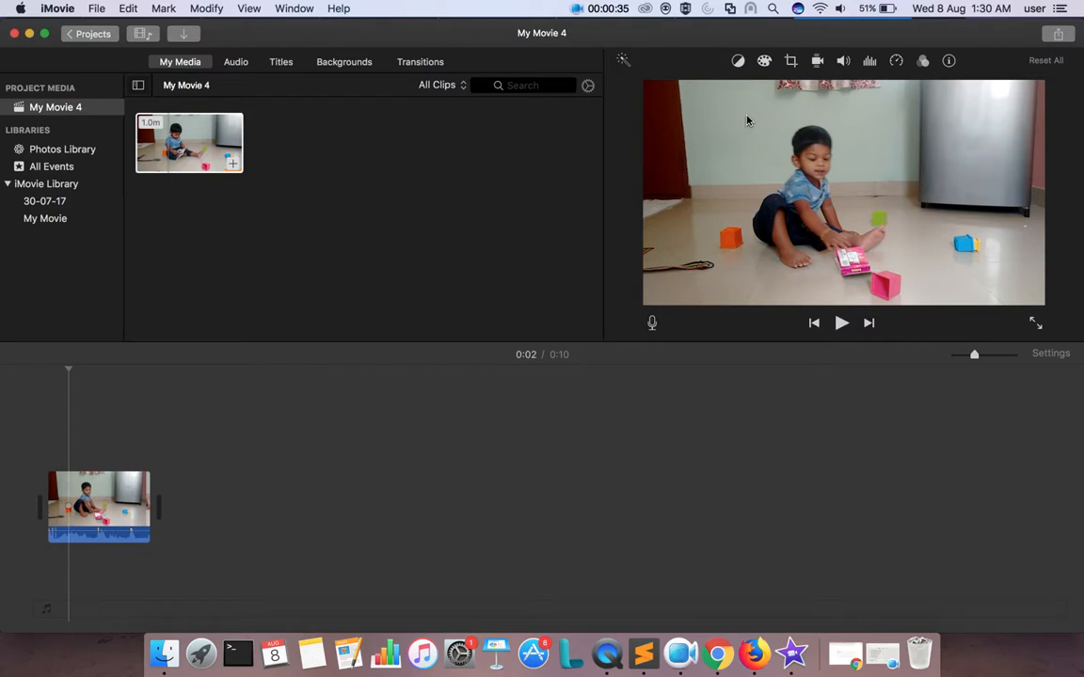
pyautogui.moveTo(786, 60)
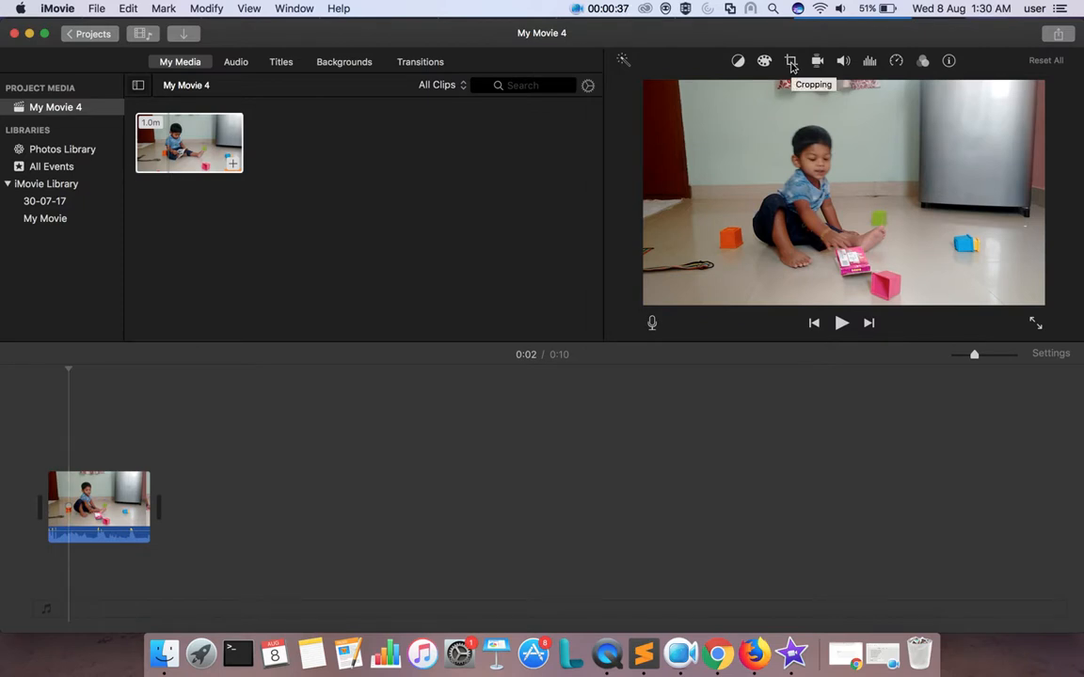
# Switch the clip's cropping to the Ken Burns style, showing Start and End frames.
pyautogui.click(790, 60)
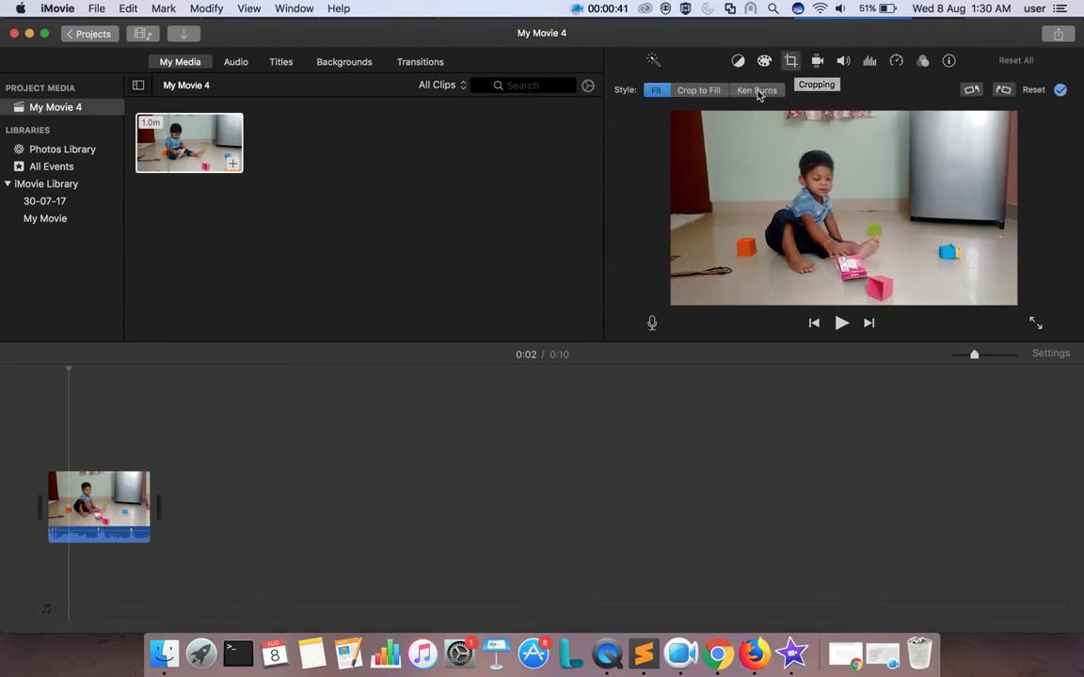
pyautogui.moveTo(764, 90)
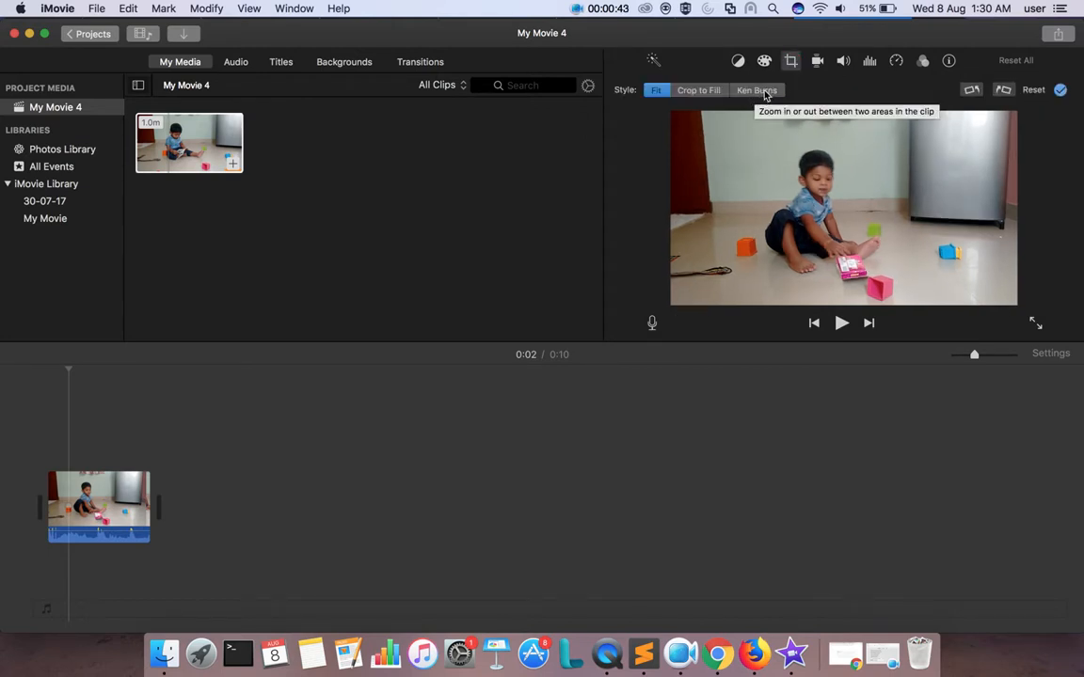
pyautogui.click(756, 90)
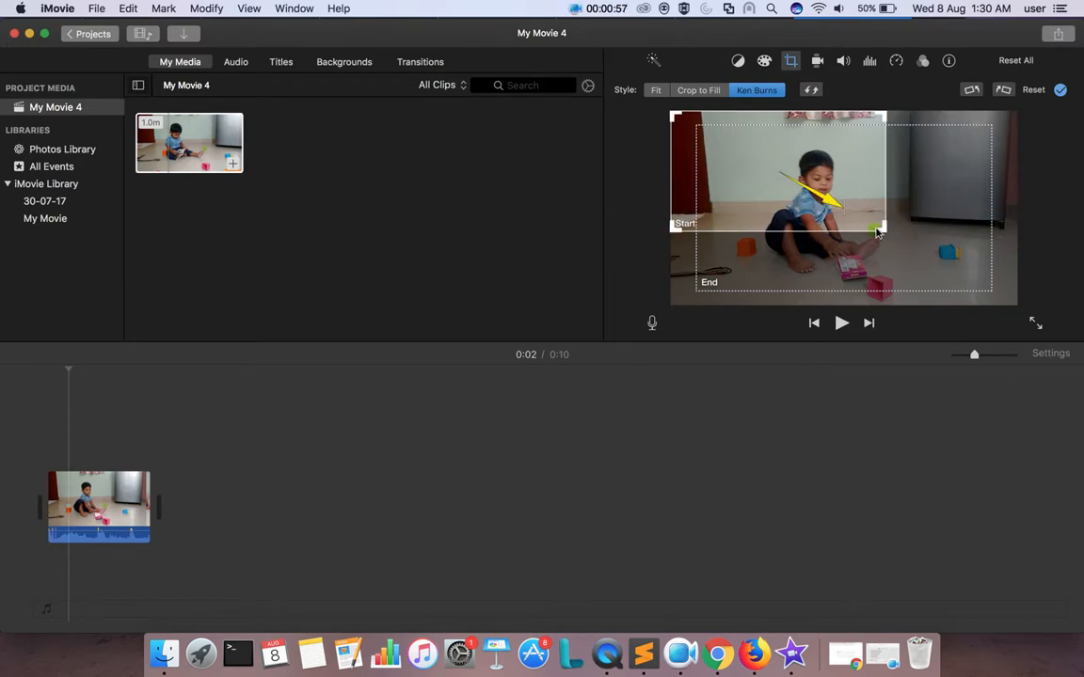
# Position the Start frame on the left and the End frame on the right for a left-to-right pan.
pyautogui.moveTo(875, 233); pyautogui.dragTo(861, 211)
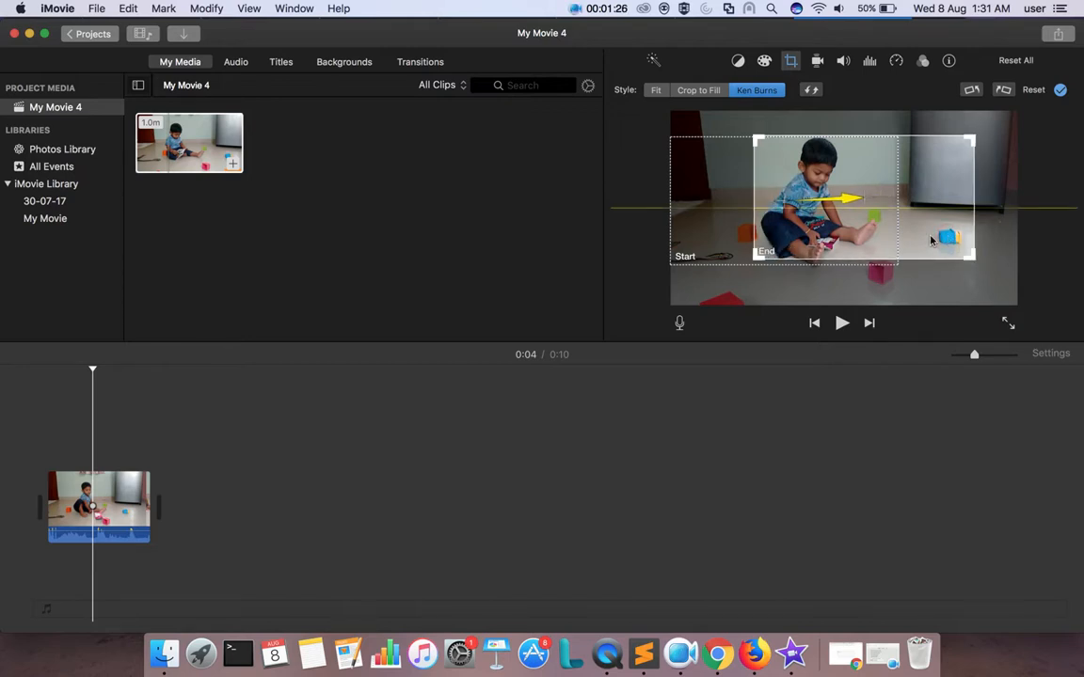
pyautogui.moveTo(970, 256); pyautogui.dragTo(986, 259)
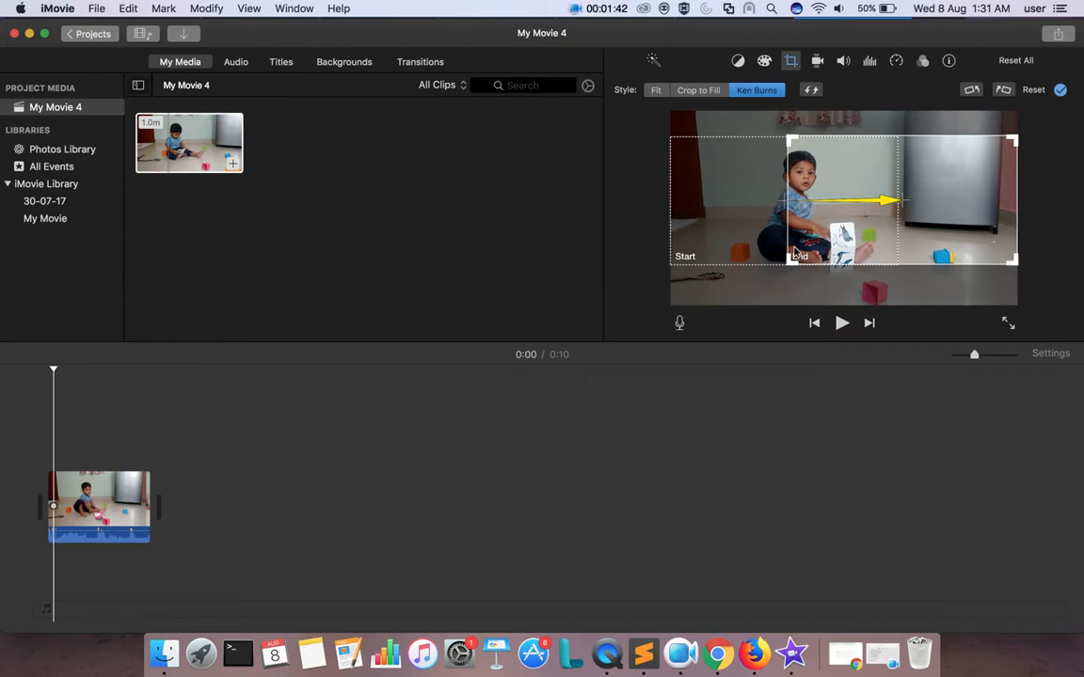
# Apply the Ken Burns pan, preview playback, and reopen the framing to review it.
pyautogui.click(841, 324)
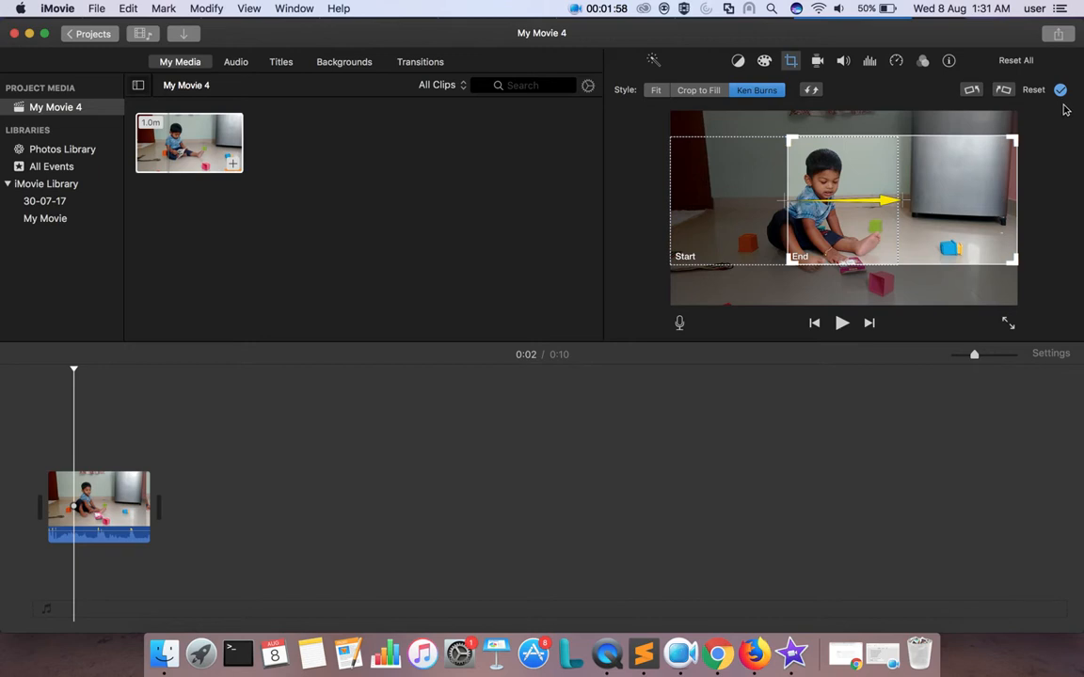
pyautogui.click(1061, 90)
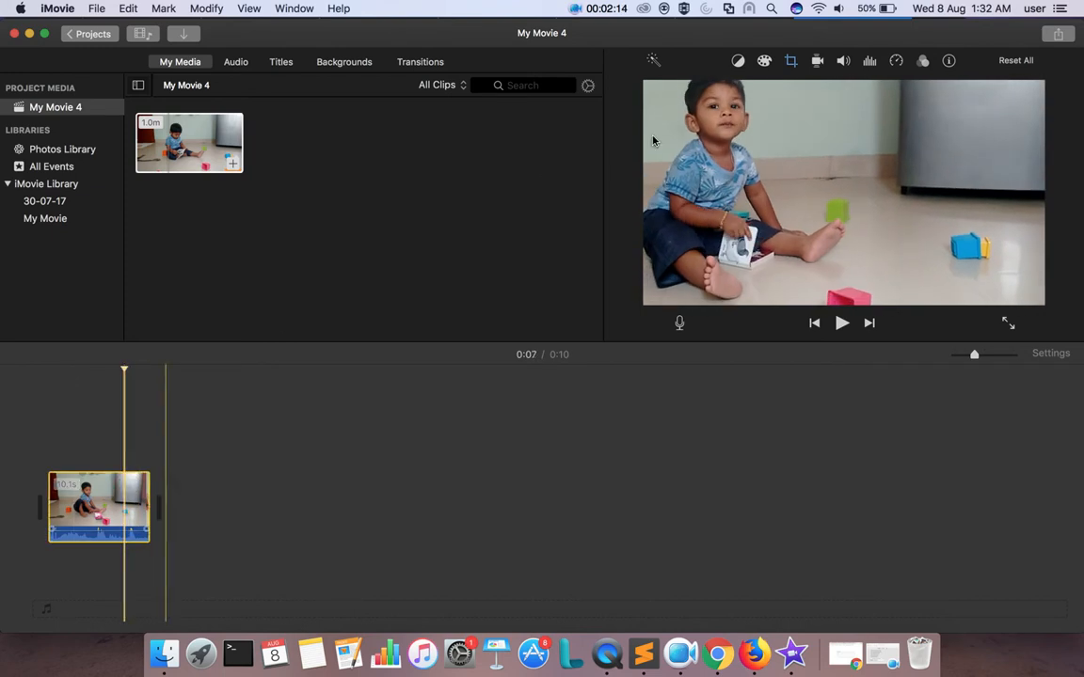
pyautogui.click(762, 60)
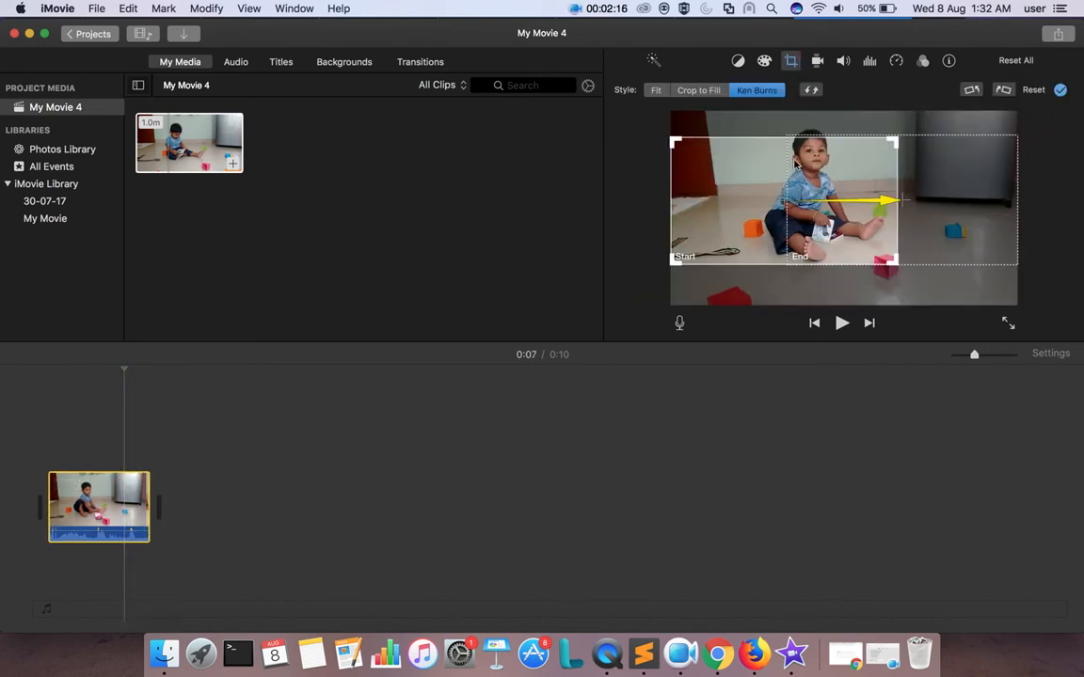